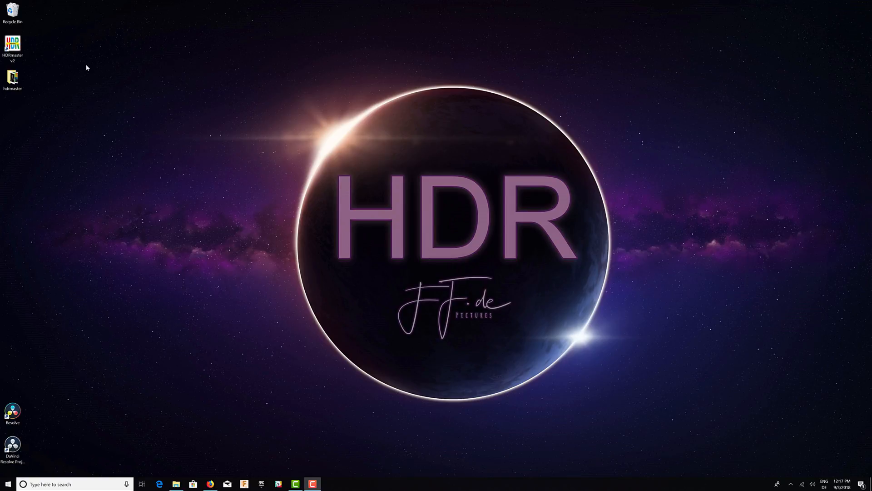
Step: Launch HDRmaster 2 from its desktop icon
{"action": "double_click", "coordinate": [15, 43]}
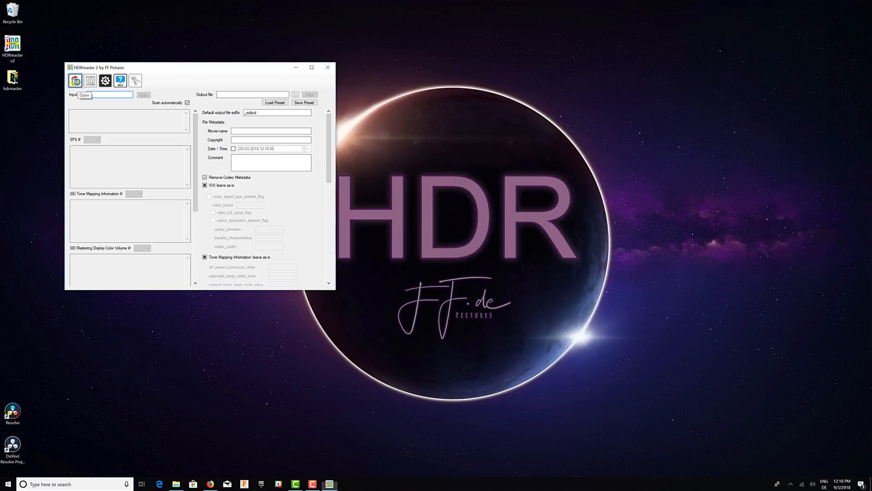
Step: Load the TIFF sequence starting at HDRmaster_dynamic_test00000001 from 01_tiff_framesequence as input
{"action": "left_click", "coordinate": [84, 95]}
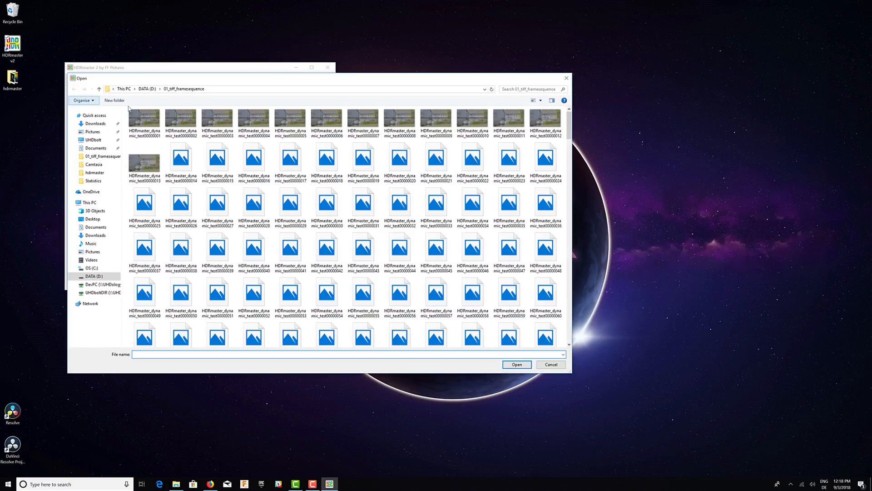
{"action": "left_click", "coordinate": [144, 120]}
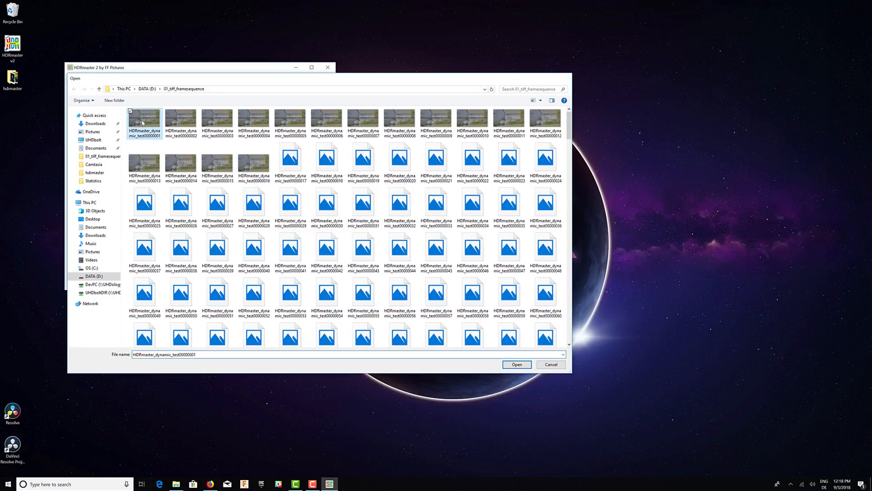
{"action": "left_click", "coordinate": [516, 365]}
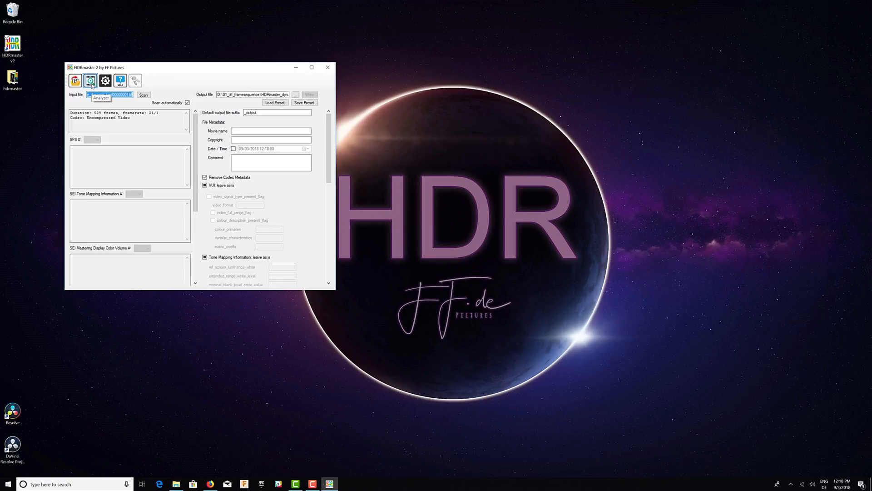
Step: Bring the footage into the analysis tools and view it in the Color Analyzer
{"action": "left_click", "coordinate": [91, 80]}
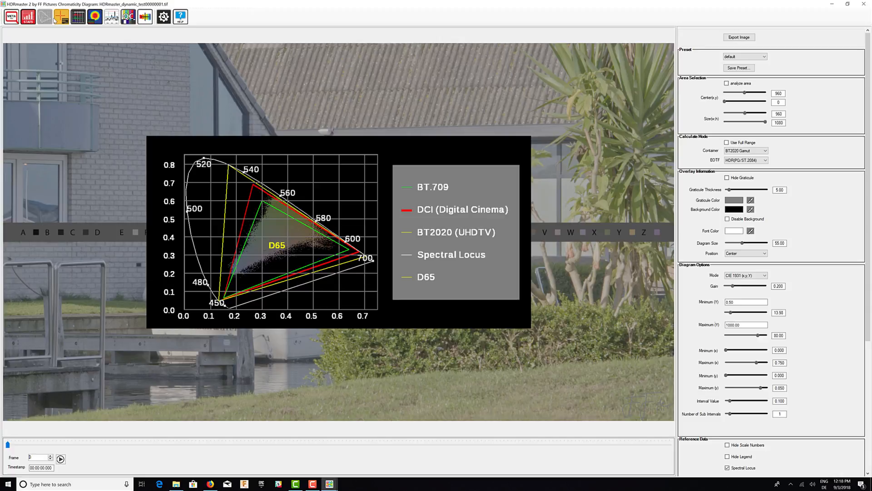
{"action": "left_click", "coordinate": [40, 17]}
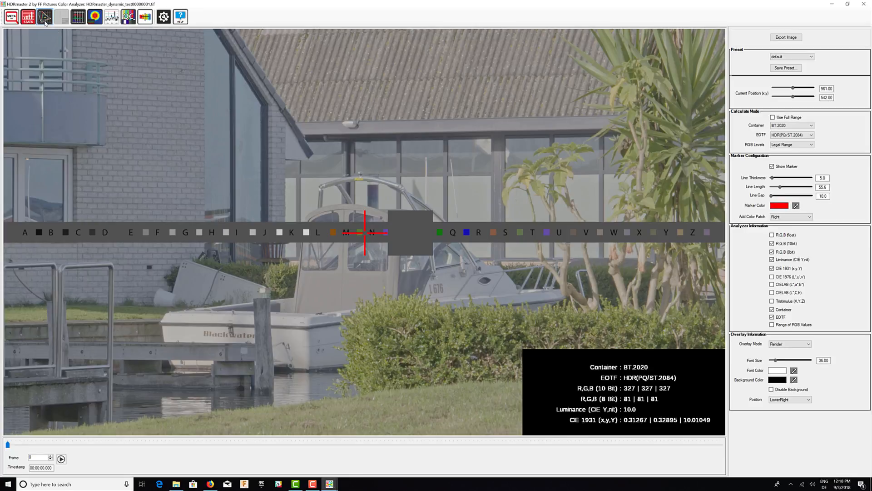
{"action": "mouse_move", "coordinate": [44, 19]}
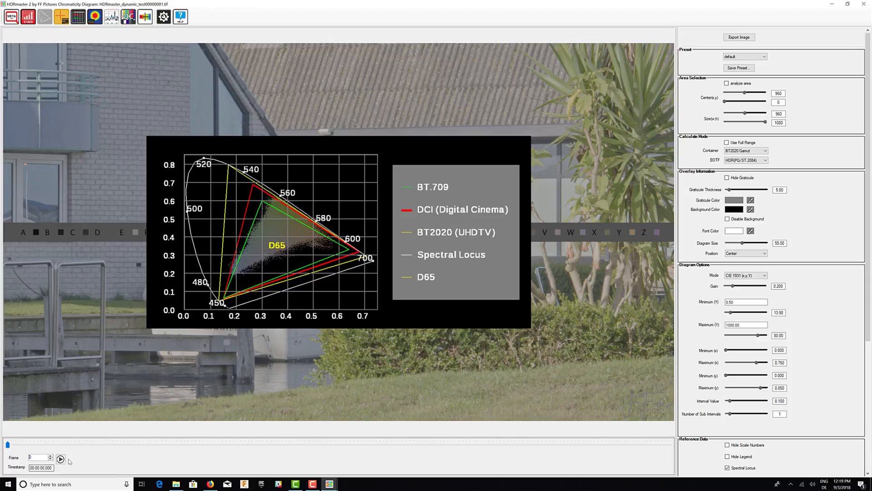
Step: Play the sequence and try the uv_diagram and diagram_only presets before returning to default
{"action": "left_click", "coordinate": [61, 457]}
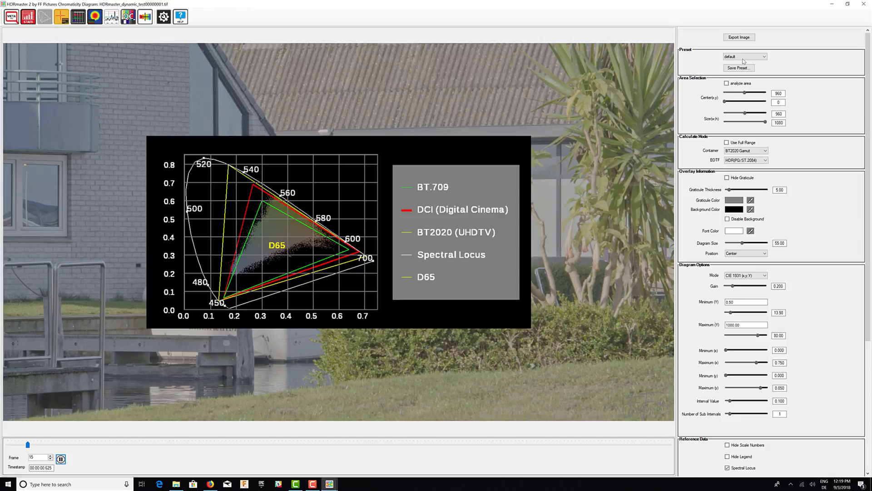
{"action": "left_click", "coordinate": [763, 57]}
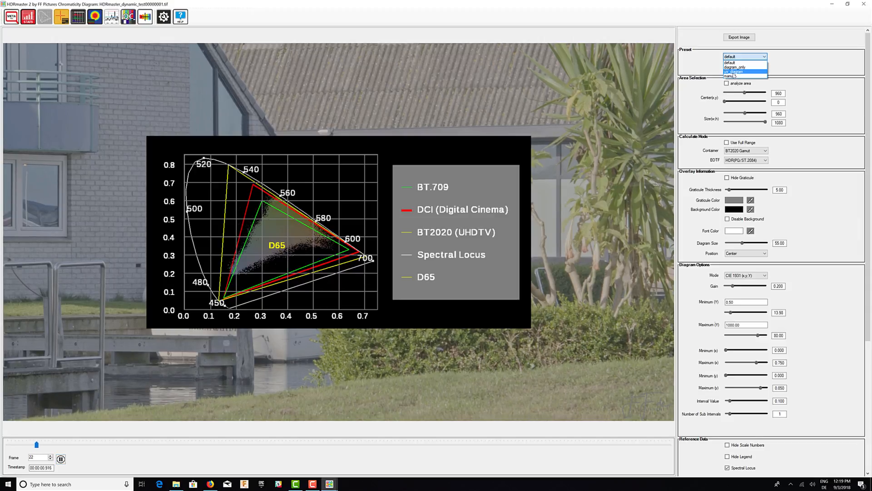
{"action": "left_click", "coordinate": [738, 71]}
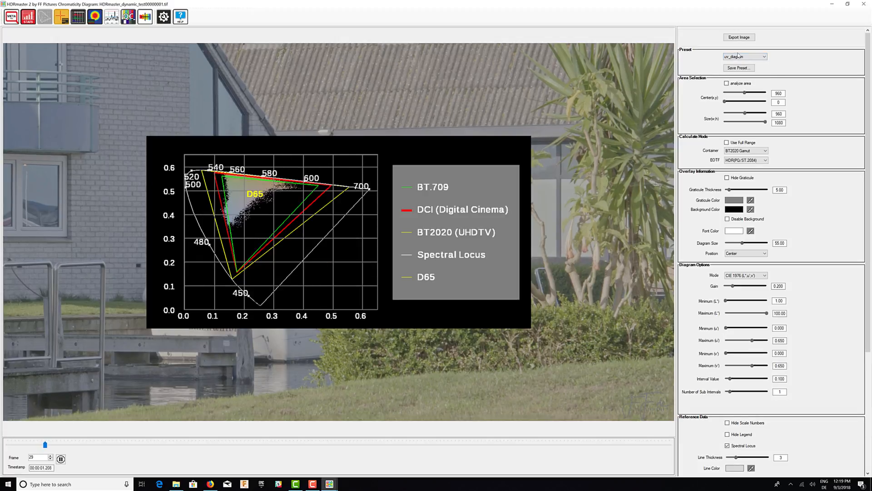
{"action": "left_click", "coordinate": [763, 56]}
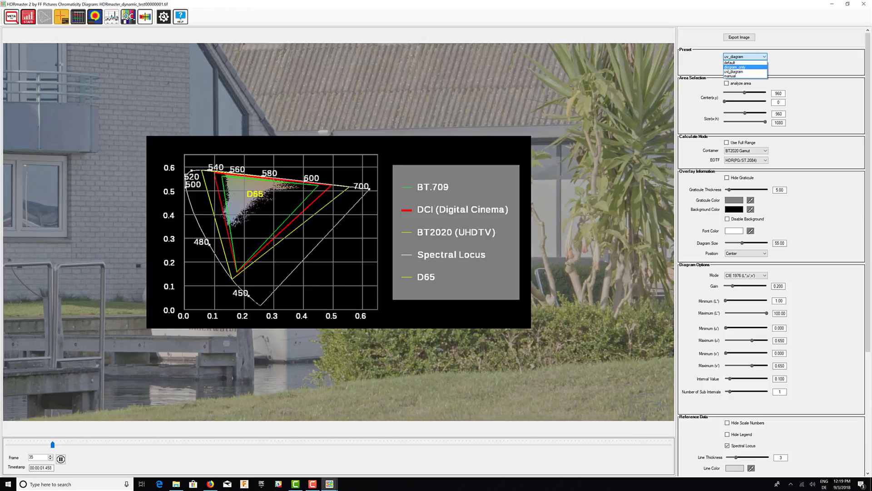
{"action": "left_click", "coordinate": [743, 67]}
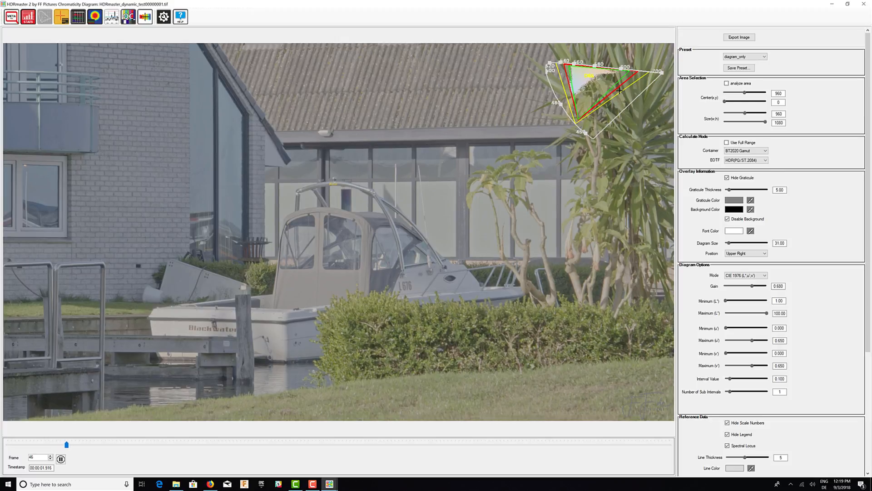
{"action": "left_click", "coordinate": [762, 55]}
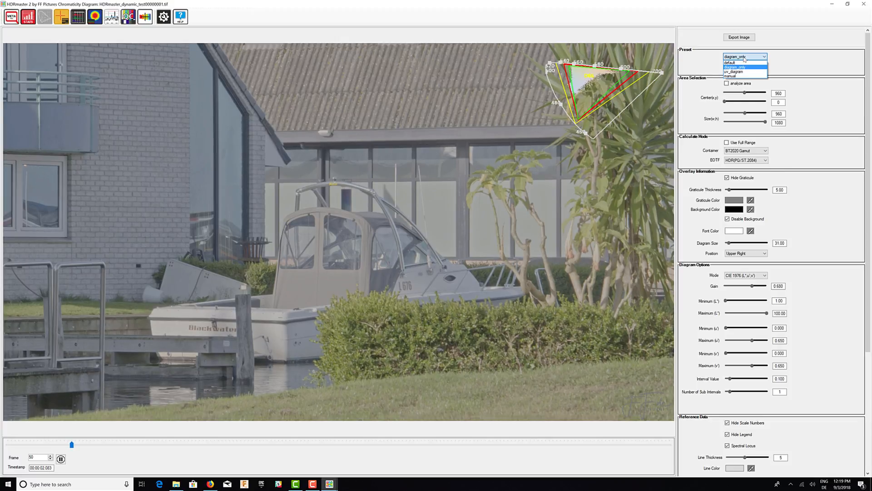
{"action": "left_click", "coordinate": [737, 62]}
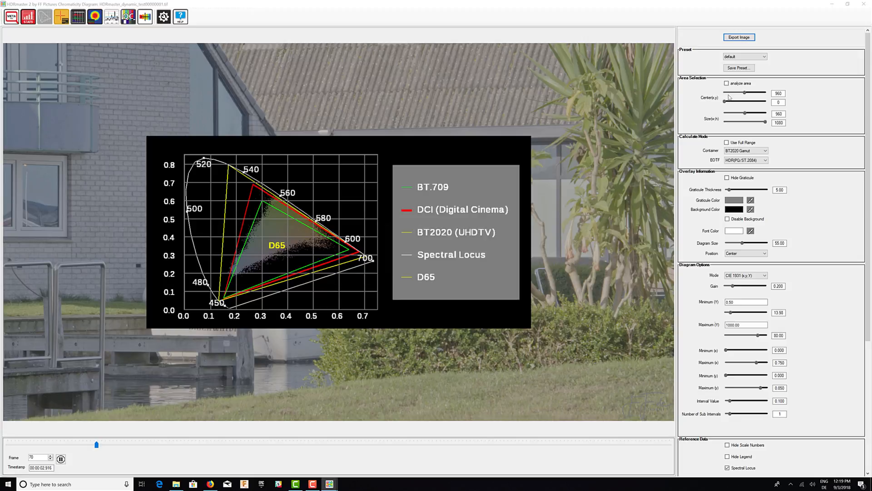
Step: Export a still image of the current frame with its diagram overlay to the sequence folder
{"action": "left_click", "coordinate": [739, 38]}
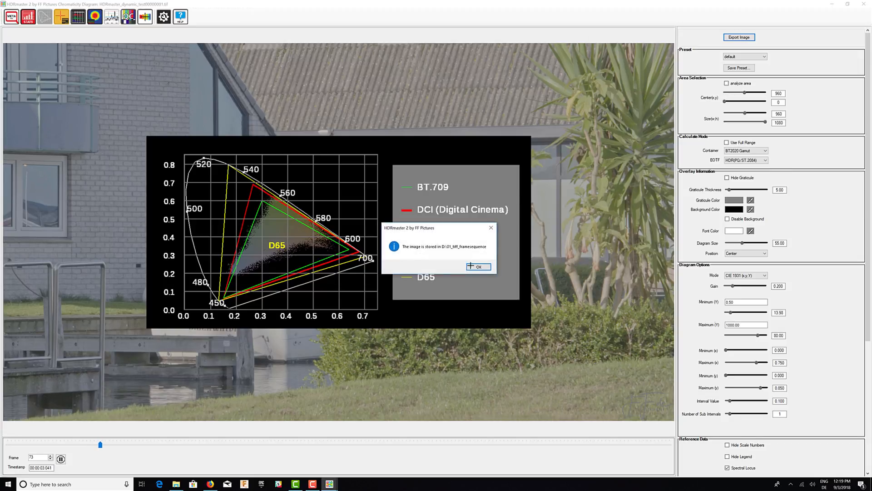
{"action": "left_click", "coordinate": [479, 266]}
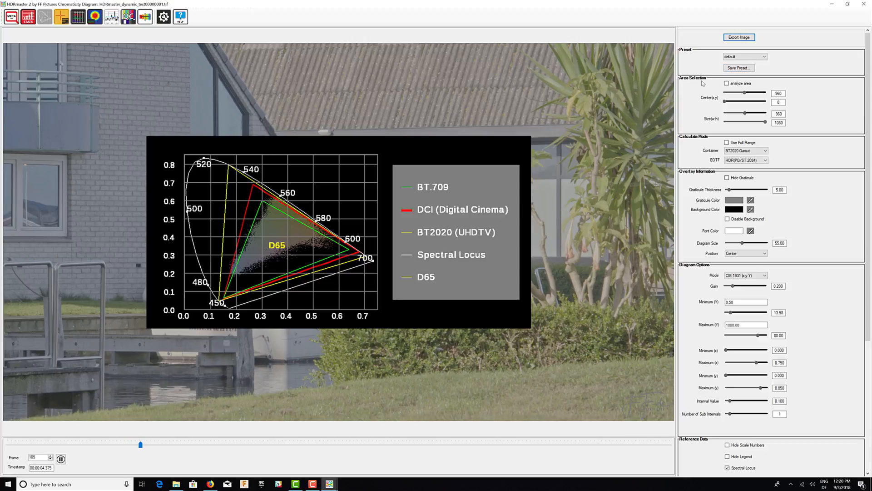
Step: Enable 'analyze area' and centre the analysis region at x 1267, y 334
{"action": "left_click", "coordinate": [727, 84]}
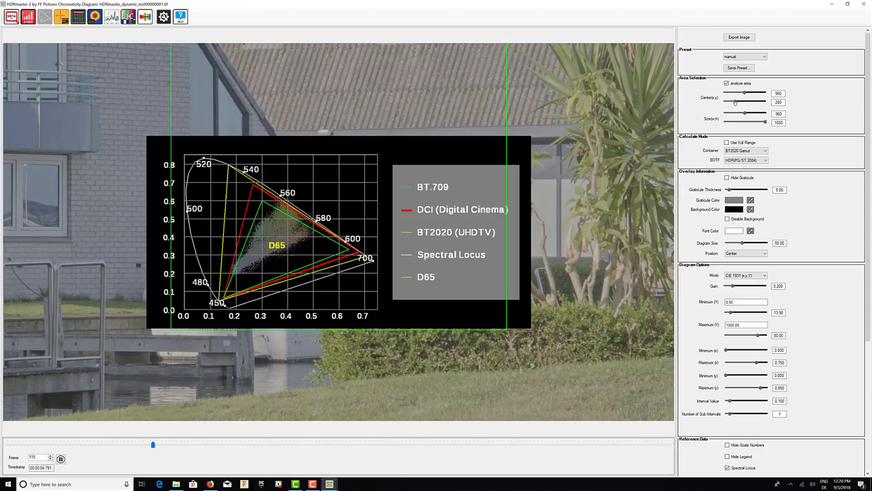
{"action": "left_click_drag", "start_coordinate": [734, 97], "coordinate": [744, 97]}
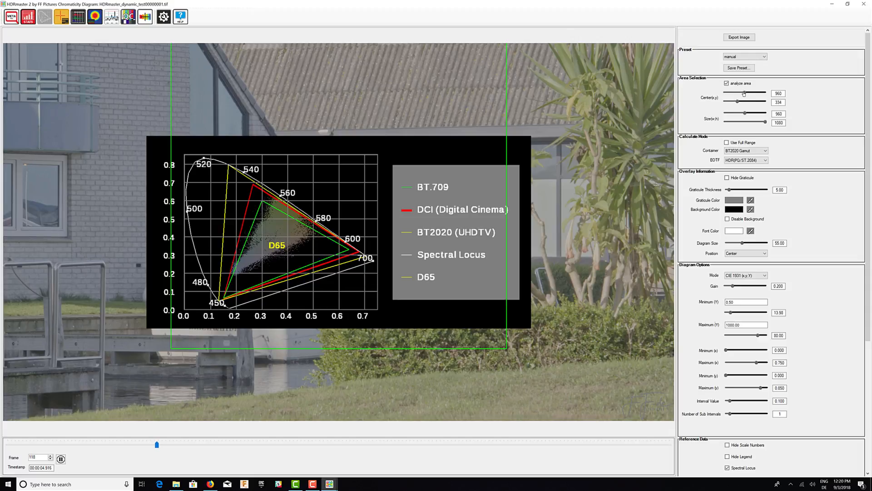
{"action": "left_click_drag", "start_coordinate": [742, 97], "coordinate": [768, 97]}
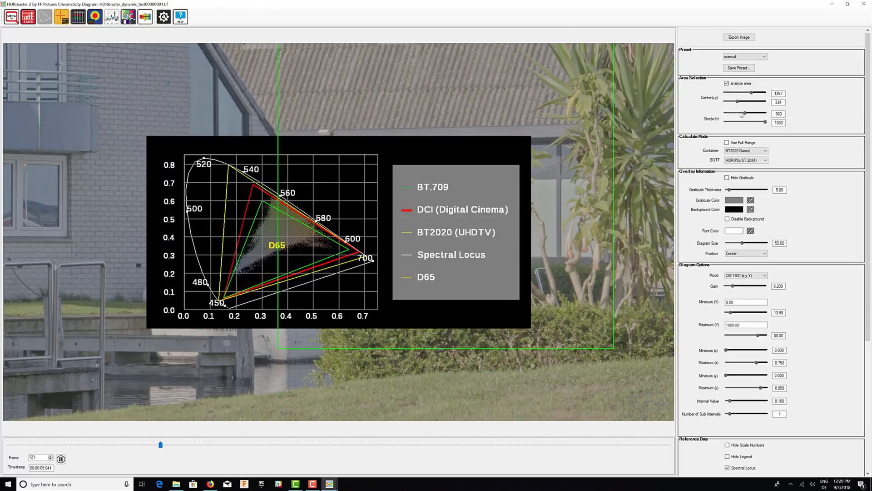
{"action": "left_click_drag", "start_coordinate": [761, 114], "coordinate": [734, 114]}
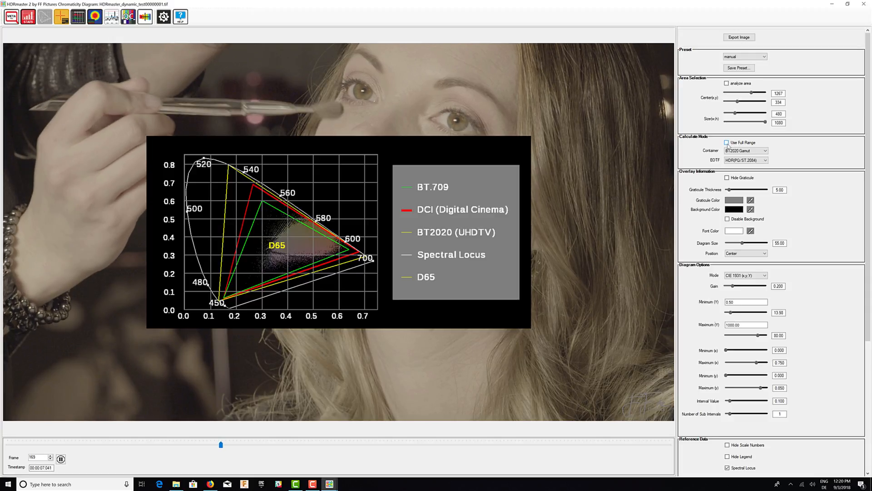
Step: Try DCI-P3 Theater and another container gamut, then set the container to BT2020 Gamut
{"action": "left_click", "coordinate": [745, 151]}
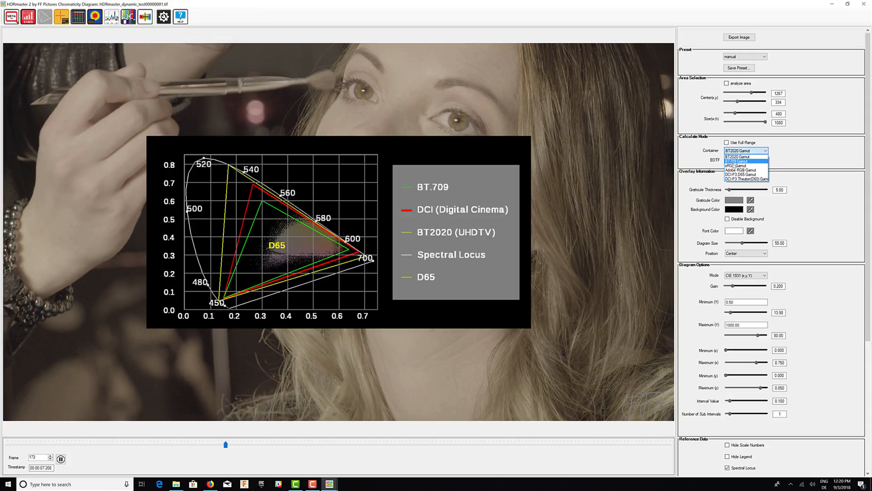
{"action": "left_click", "coordinate": [740, 175]}
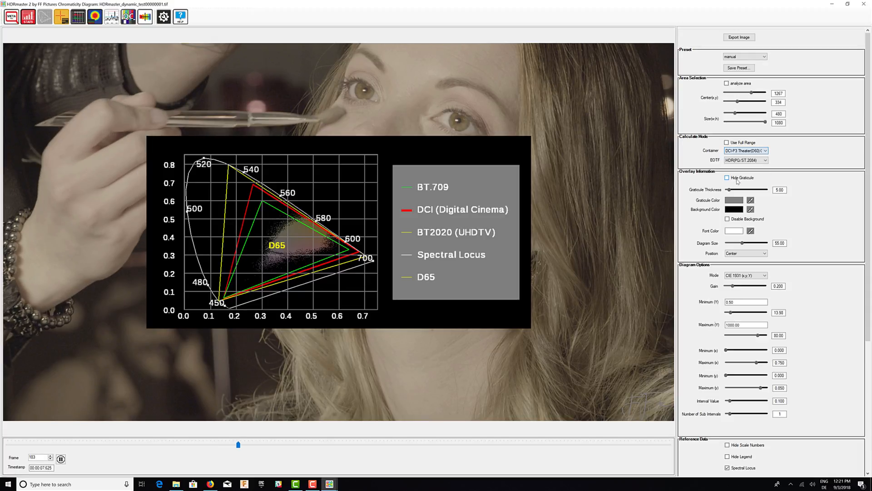
{"action": "left_click", "coordinate": [763, 150]}
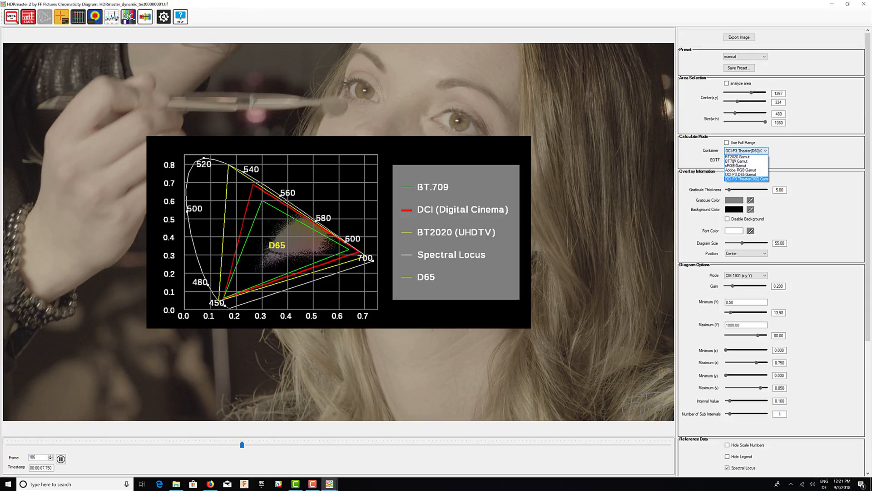
{"action": "left_click", "coordinate": [746, 160]}
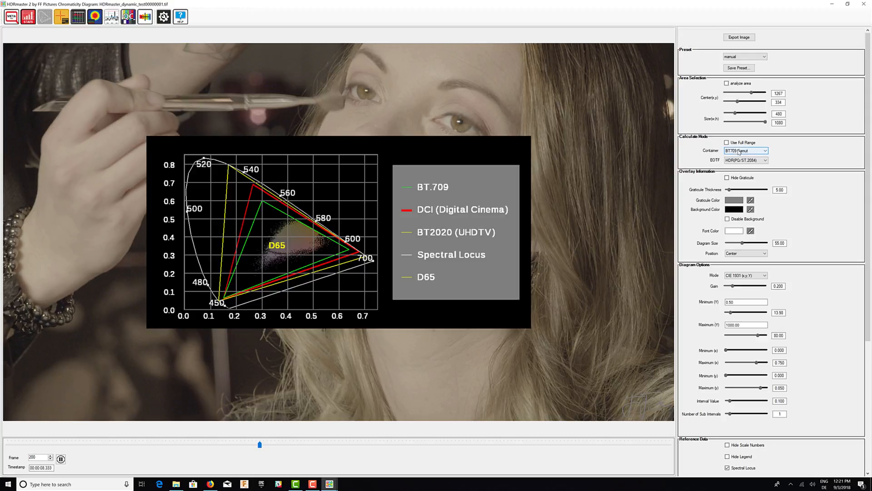
{"action": "left_click", "coordinate": [767, 151]}
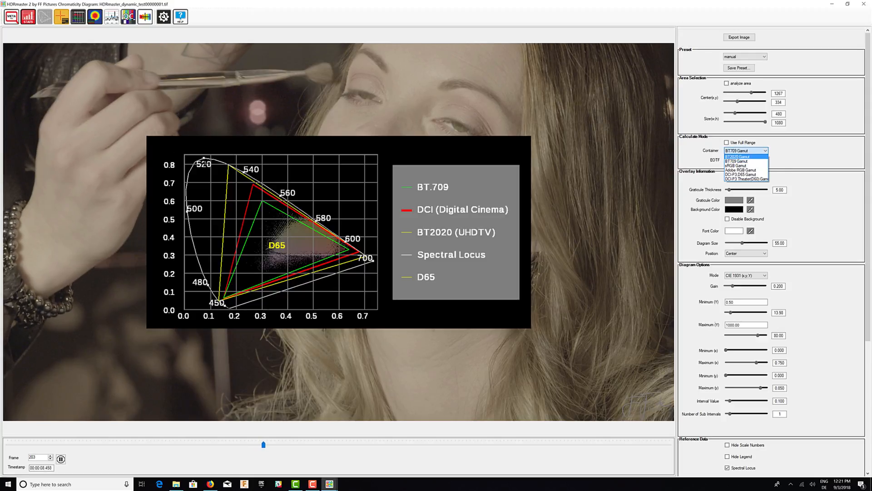
{"action": "left_click", "coordinate": [738, 156]}
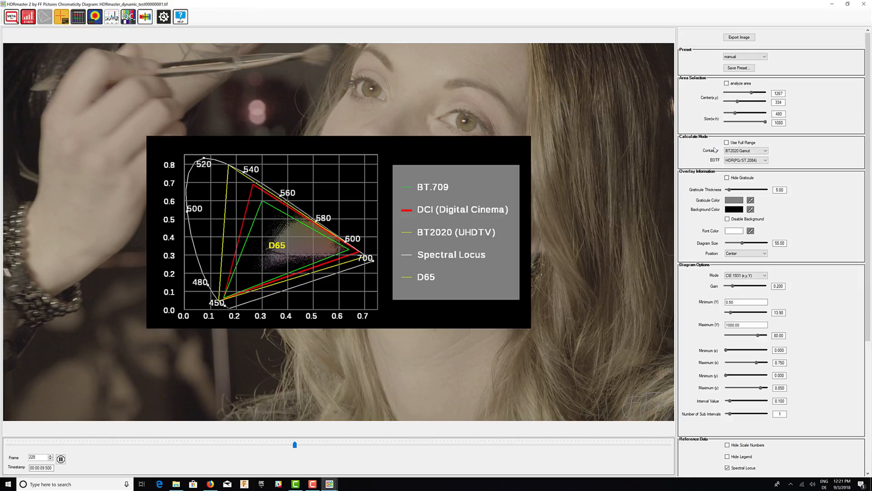
{"action": "left_click_drag", "start_coordinate": [295, 443], "coordinate": [299, 444]}
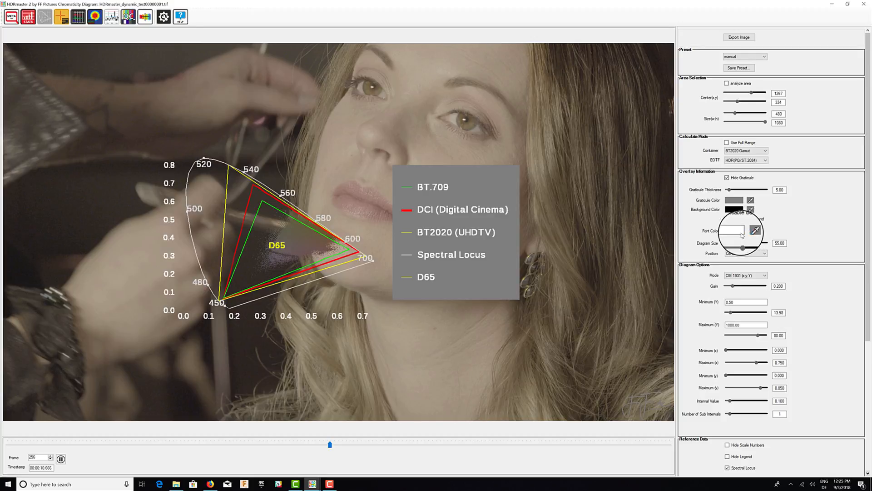
Step: Set the diagram font colour to blue and position the overlay at the upper right
{"action": "left_click", "coordinate": [750, 230]}
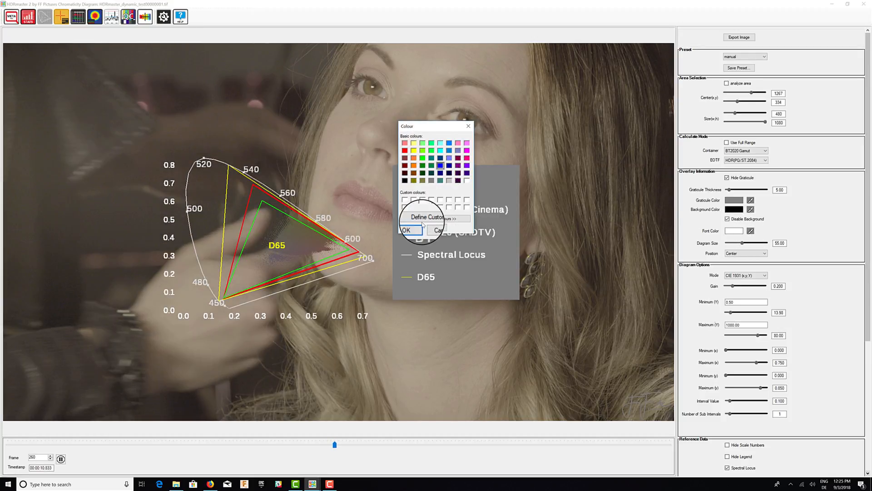
{"action": "left_click", "coordinate": [406, 229]}
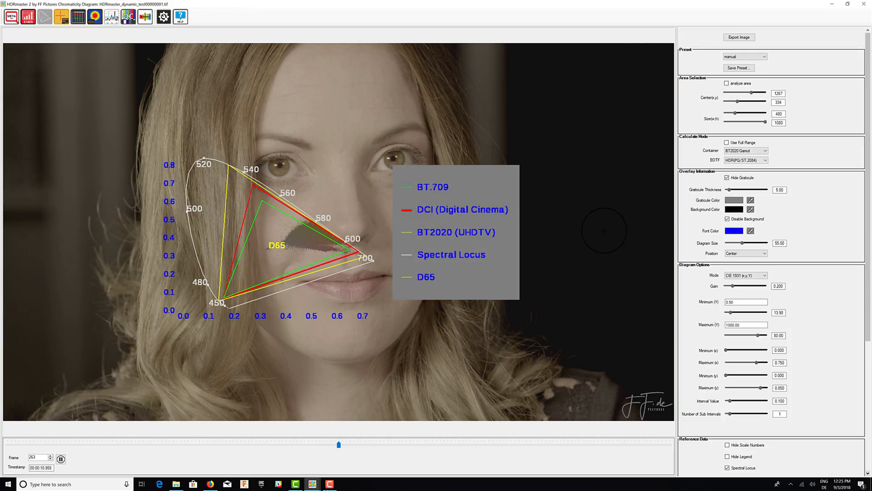
{"action": "left_click", "coordinate": [758, 253]}
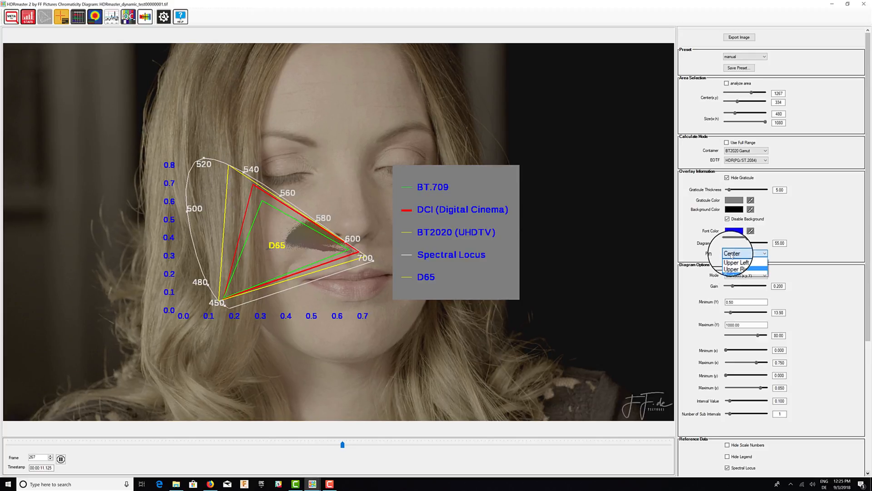
{"action": "left_click", "coordinate": [736, 268]}
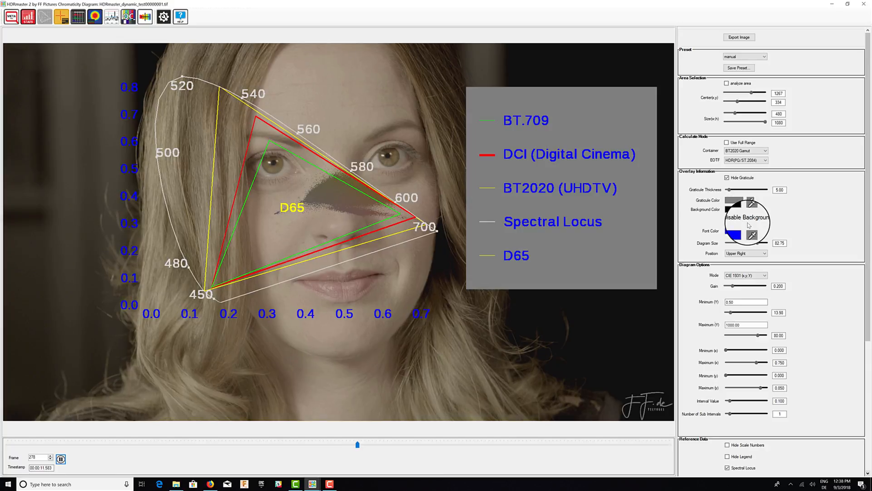
Step: Hide the scale numbers and remove reference outlines under Reference Data
{"action": "scroll", "scroll_direction": "down", "scroll_amount": 3}
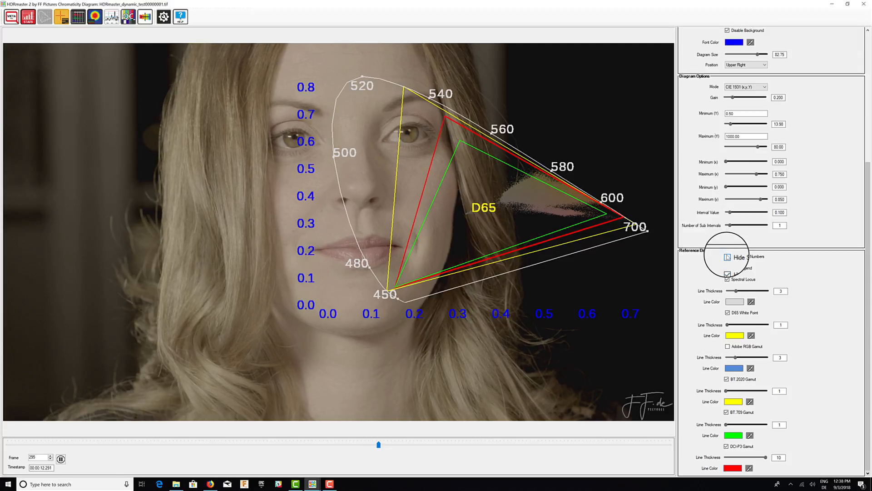
{"action": "left_click", "coordinate": [727, 256]}
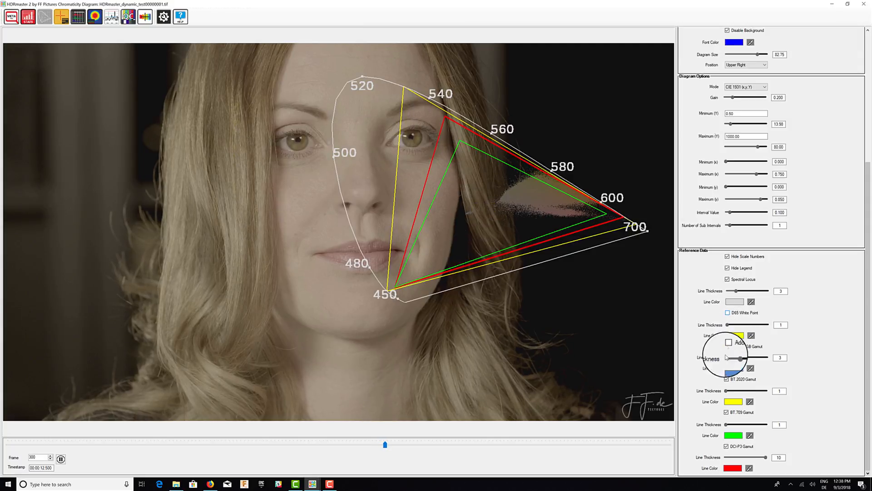
{"action": "left_click", "coordinate": [727, 412]}
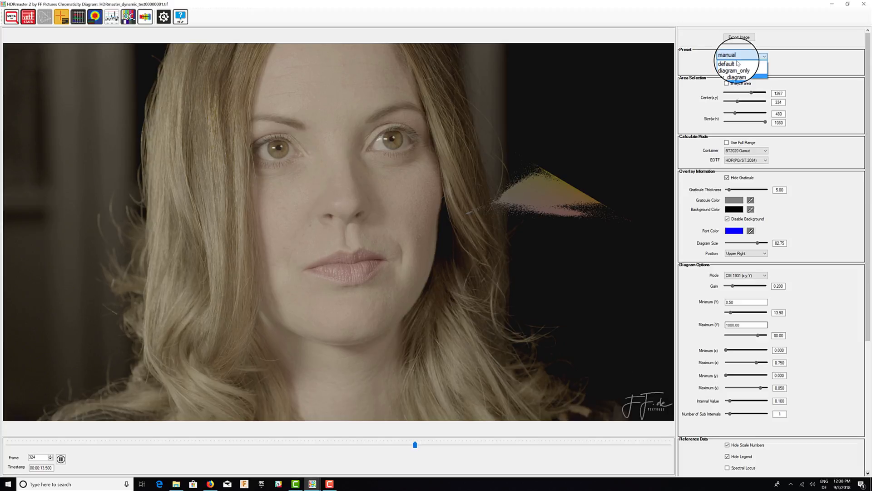
Step: Restore the default preset and choose a chromaticity mode from the Mode list
{"action": "left_click", "coordinate": [732, 63]}
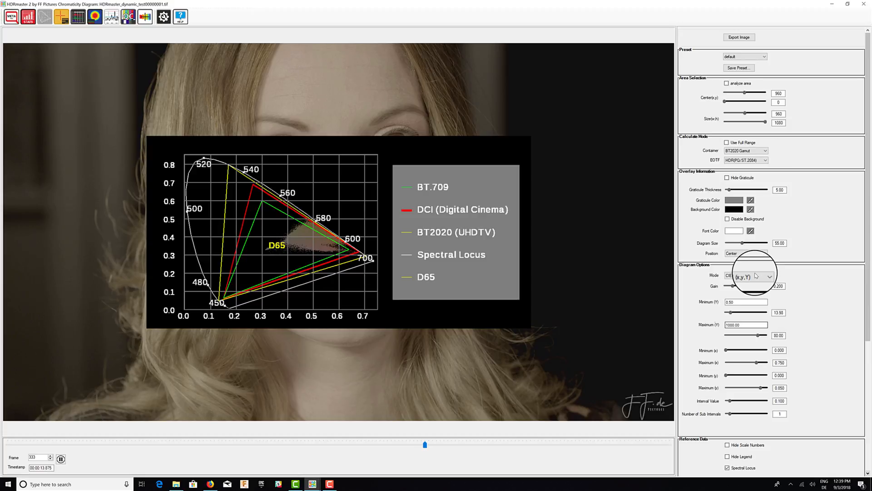
{"action": "left_click", "coordinate": [770, 276]}
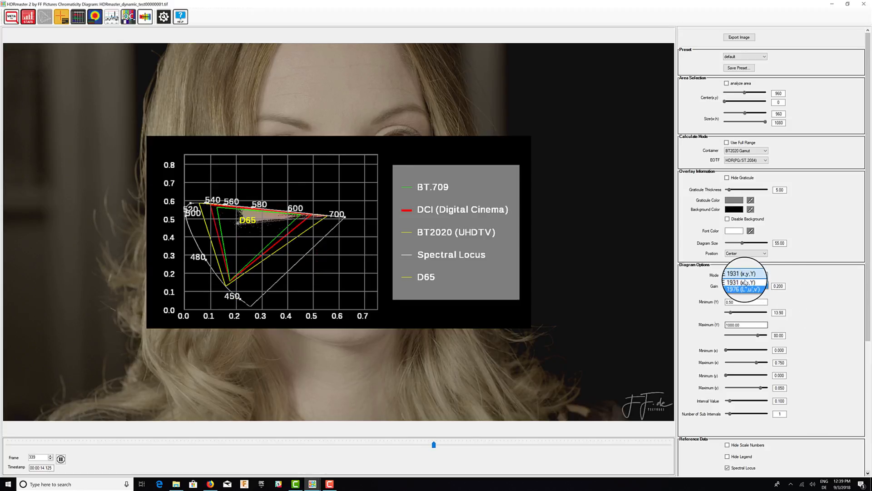
{"action": "left_click", "coordinate": [743, 274]}
{"action": "type", "text": "1"}
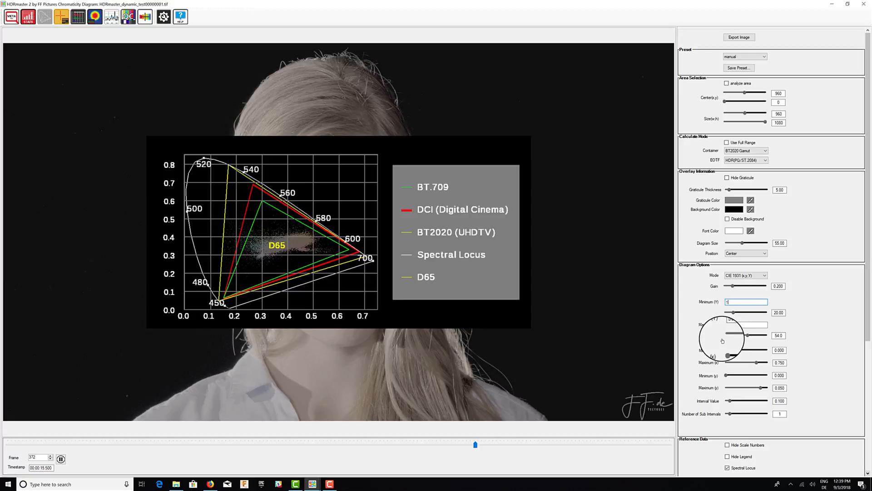
Step: Try several Minimum (x) values, zooming into high x then back down near zero
{"action": "scroll", "scroll_direction": "down", "scroll_amount": 3}
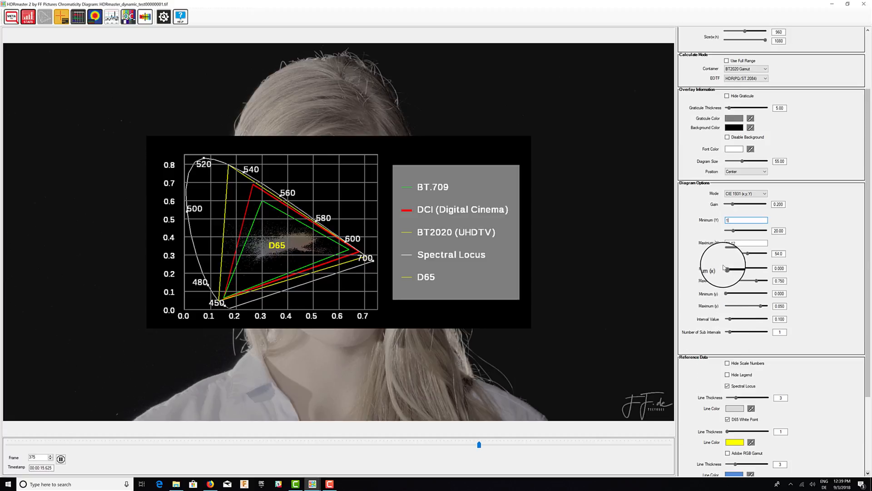
{"action": "left_click_drag", "start_coordinate": [726, 268], "coordinate": [745, 268]}
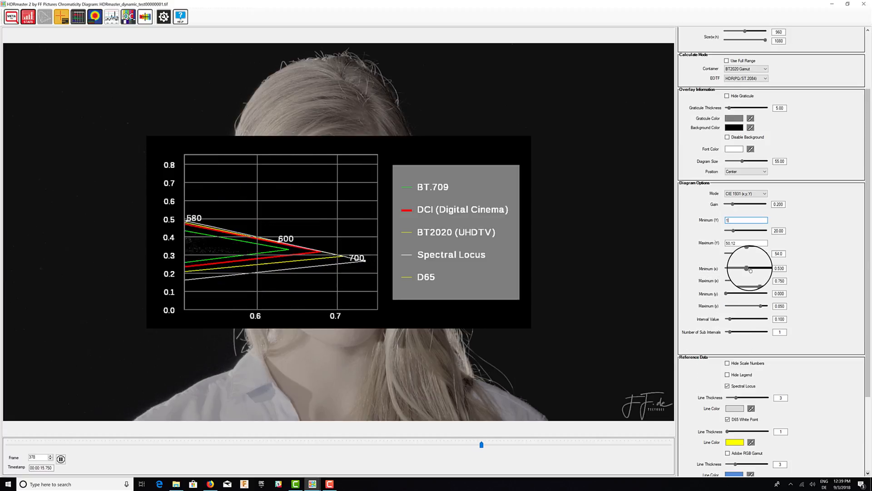
{"action": "left_click_drag", "start_coordinate": [749, 268], "coordinate": [744, 268]}
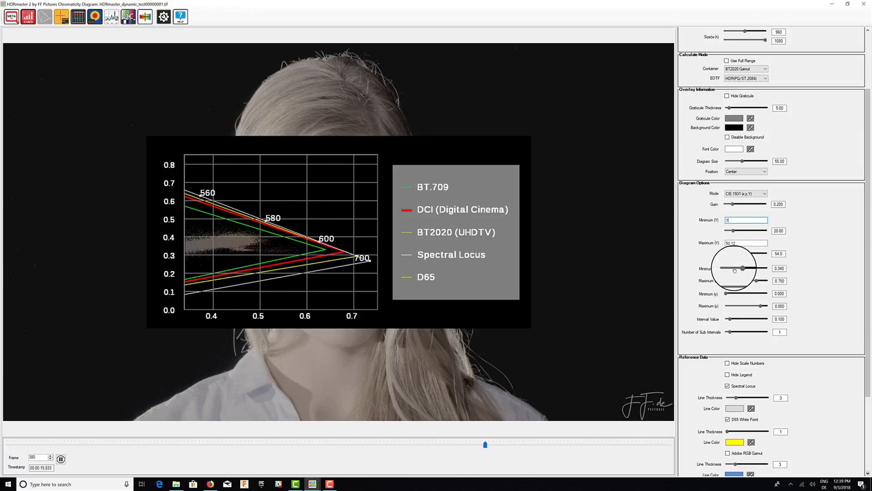
{"action": "left_click_drag", "start_coordinate": [743, 268], "coordinate": [729, 267]}
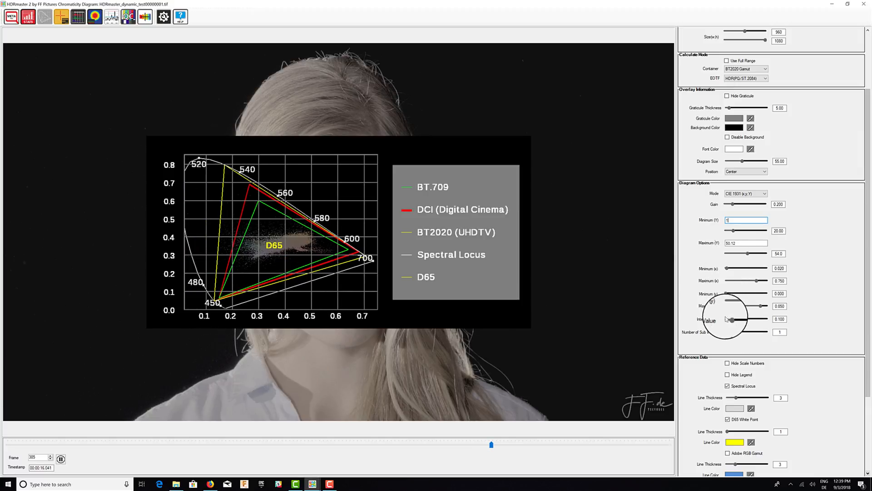
Step: Set the grid Interval Value to 0.4 after trying denser and sparser spacing
{"action": "left_click_drag", "start_coordinate": [731, 319], "coordinate": [752, 319]}
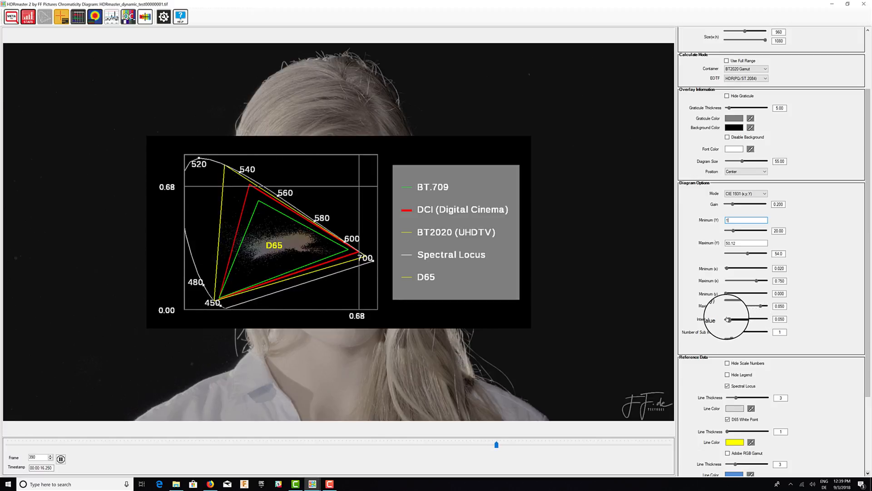
{"action": "left_click_drag", "start_coordinate": [727, 319], "coordinate": [735, 319]}
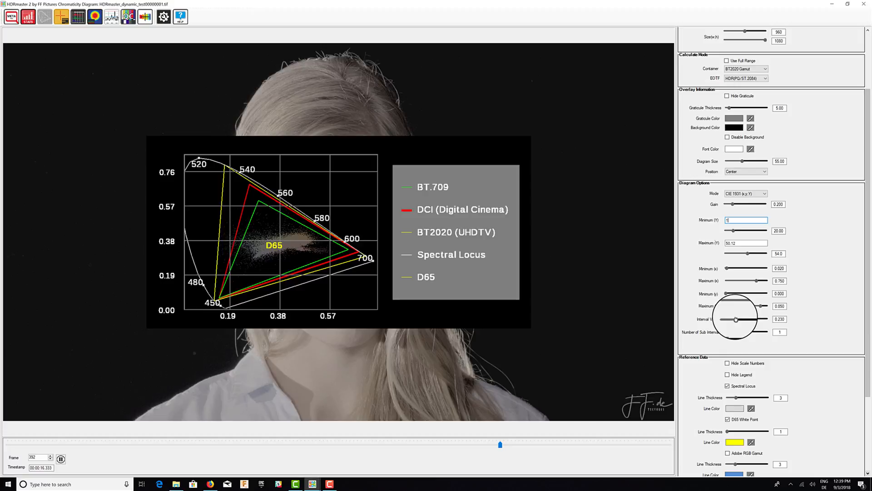
{"action": "left_click_drag", "start_coordinate": [736, 319], "coordinate": [731, 332]}
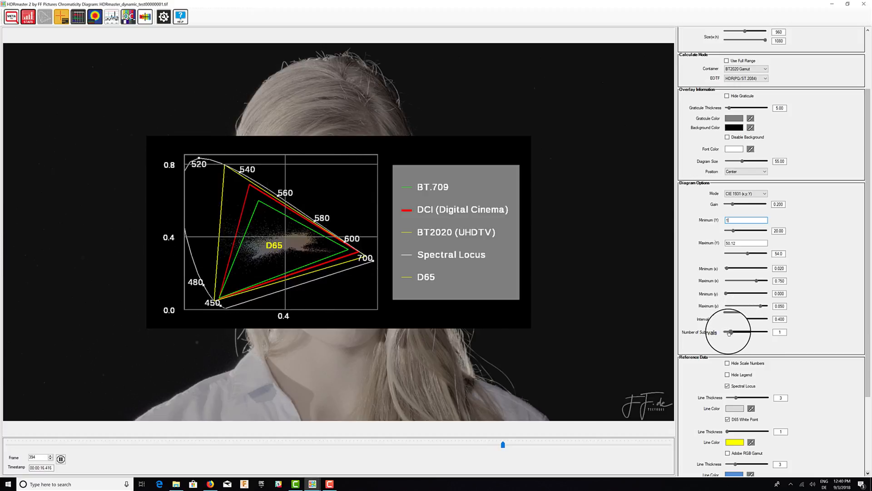
Step: Set seven sub-intervals and zoom the diagram to start at x 0.32
{"action": "left_click_drag", "start_coordinate": [733, 332], "coordinate": [727, 332]}
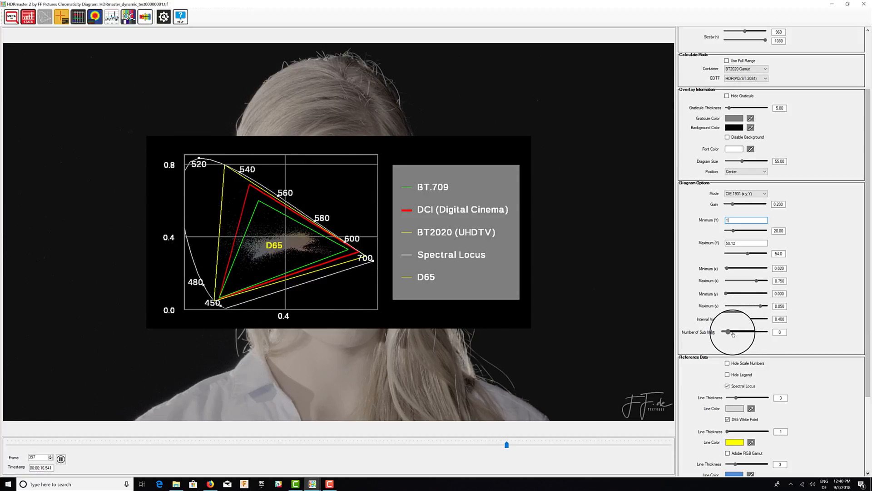
{"action": "left_click_drag", "start_coordinate": [727, 332], "coordinate": [748, 331]}
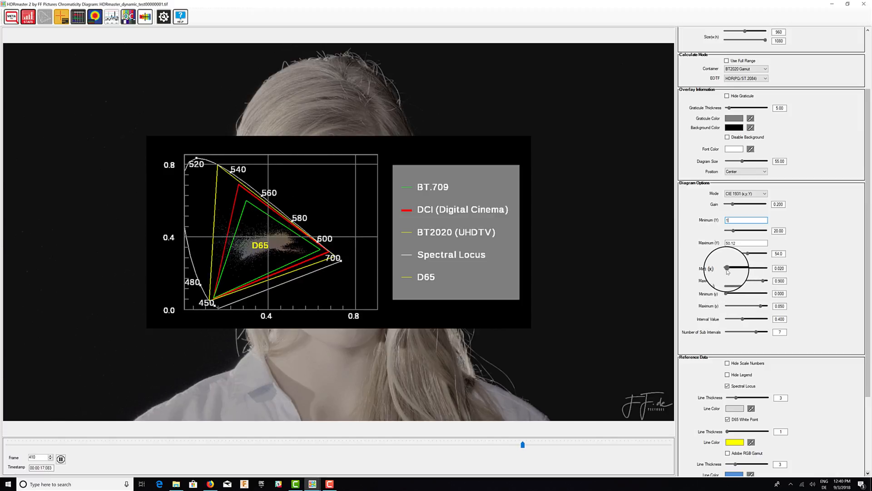
{"action": "left_click_drag", "start_coordinate": [726, 268], "coordinate": [740, 268]}
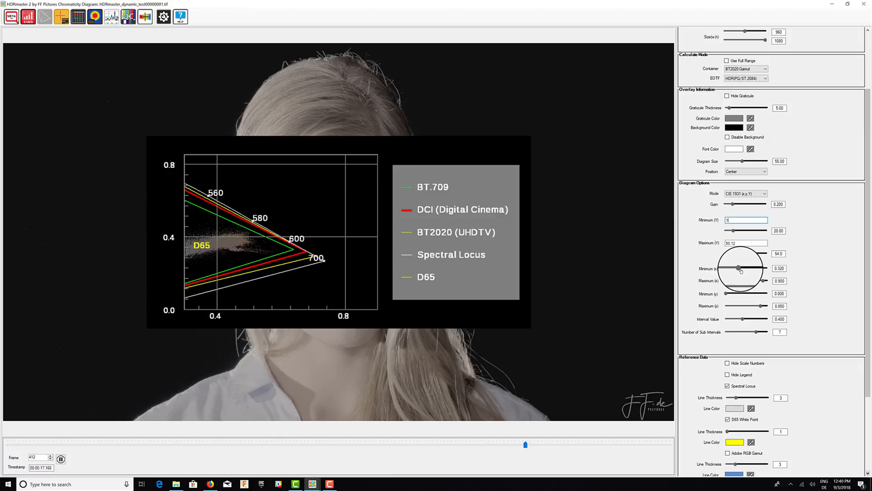